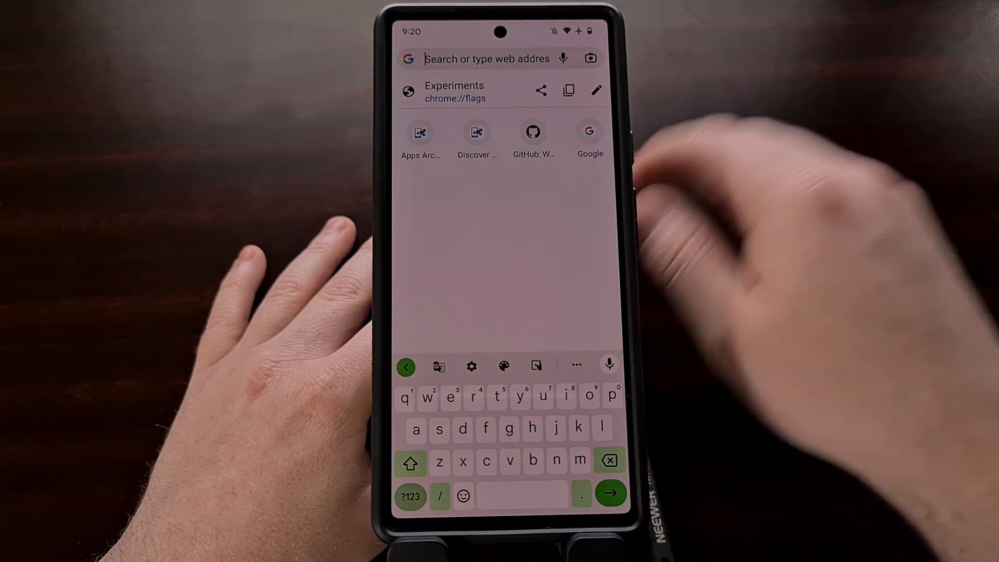
# Open chrome://flags and search the flags list for 'Darken'.
pyautogui.click(454, 91)
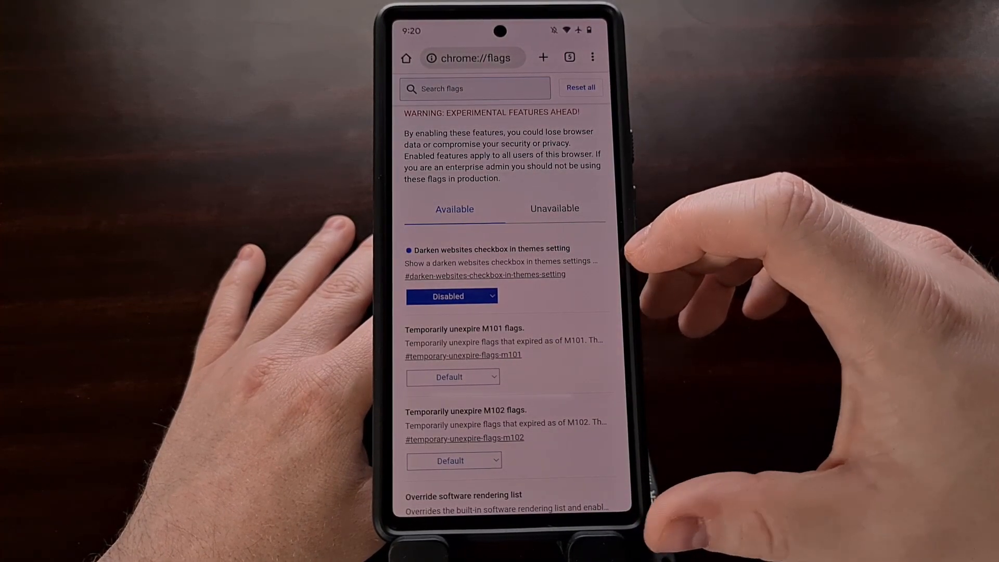
pyautogui.click(474, 88)
pyautogui.write('Darken')
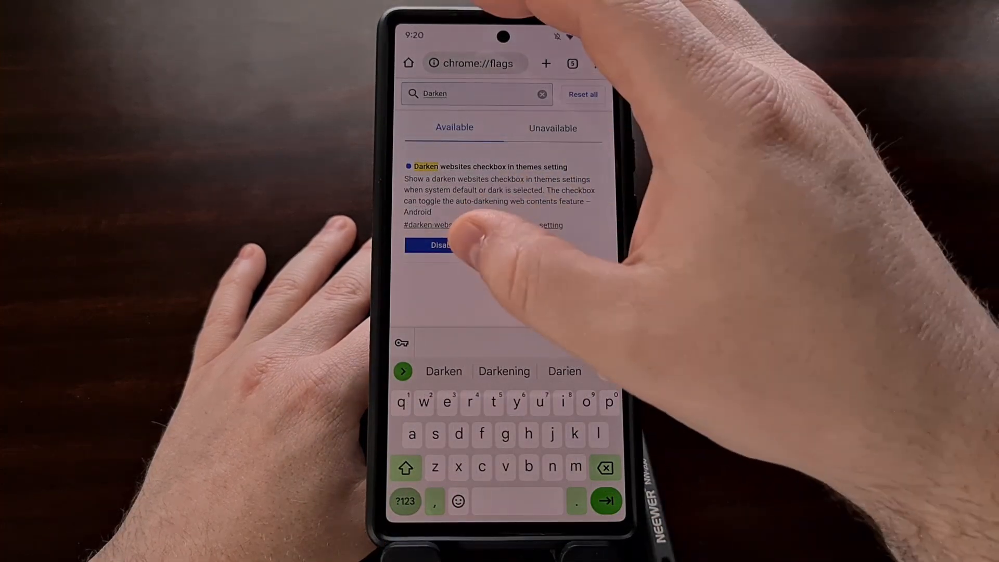
# Set the 'Darken websites checkbox in themes setting' flag to Enabled.
pyautogui.click(437, 245)
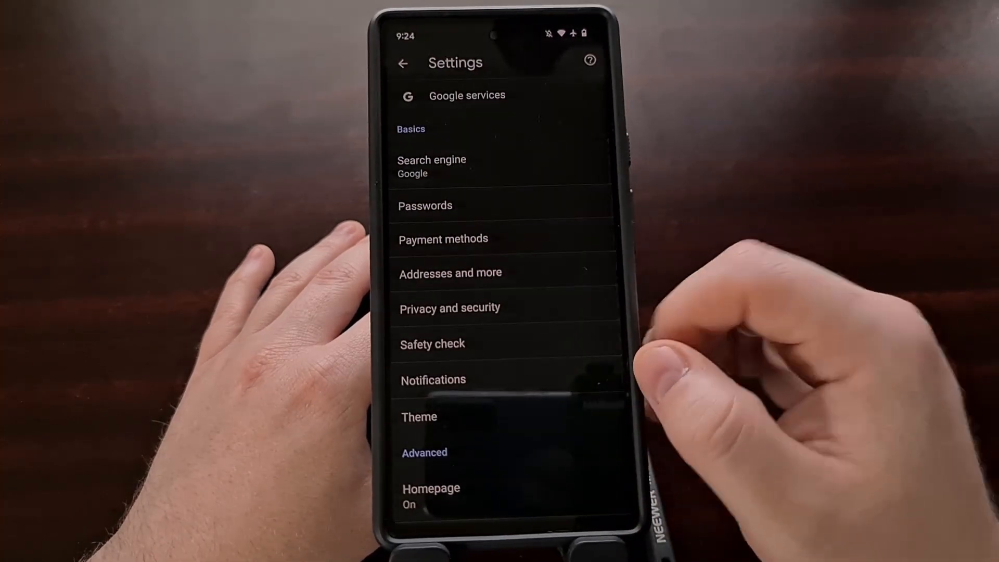
# Select the Dark theme and enable 'Apply dark theme to sites, when possible'.
pyautogui.click(418, 416)
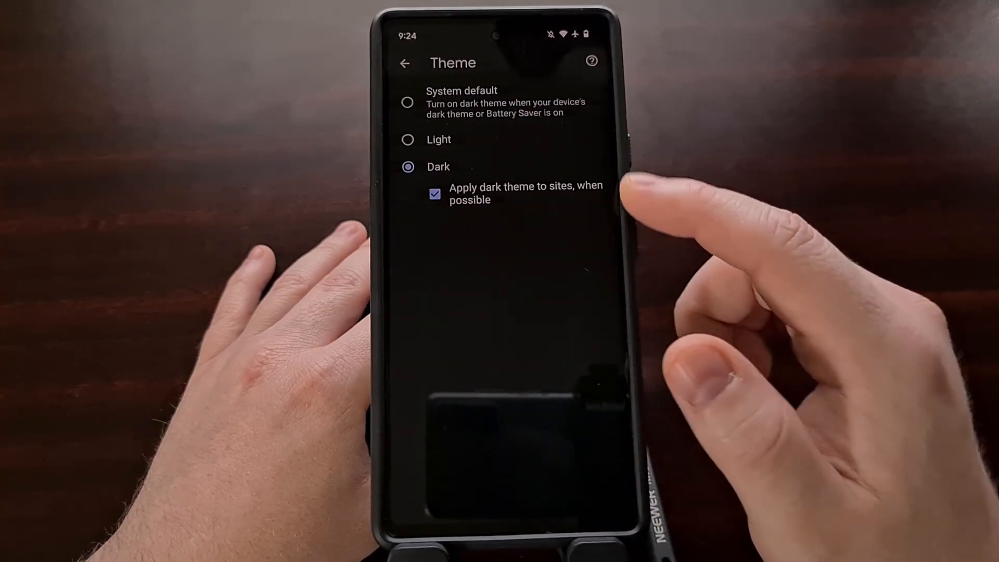
pyautogui.moveTo(644, 204)
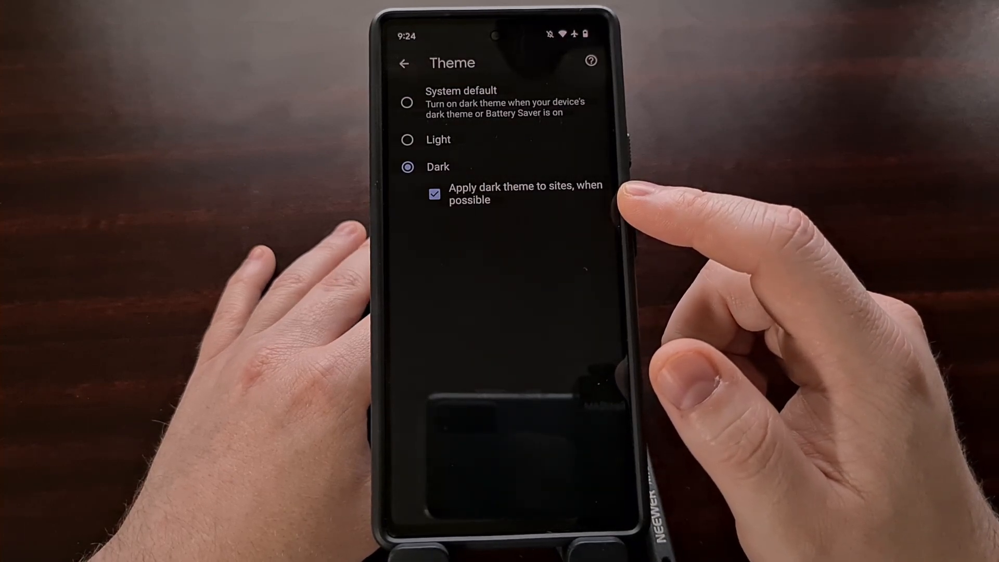
pyautogui.click(404, 63)
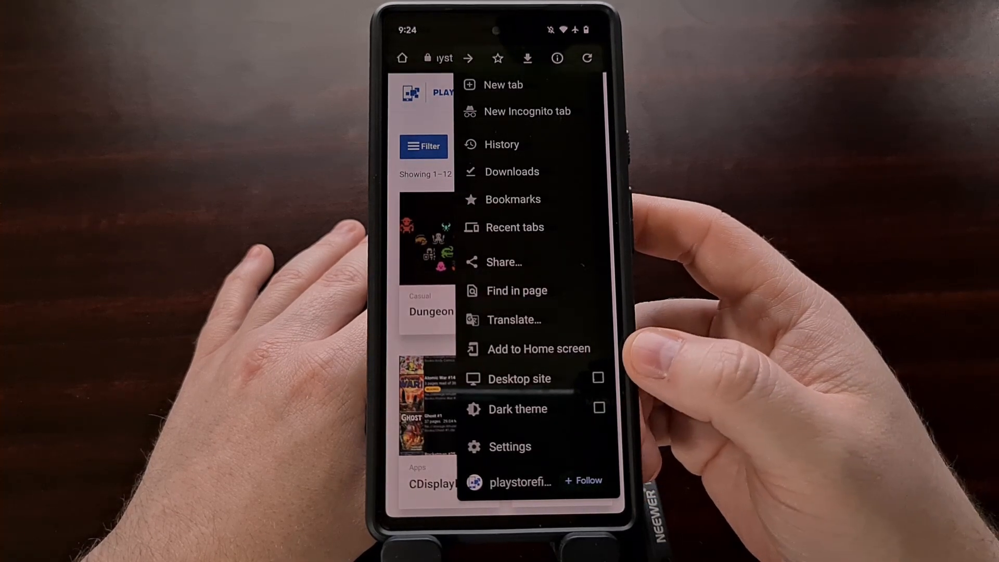
pyautogui.moveTo(669, 350)
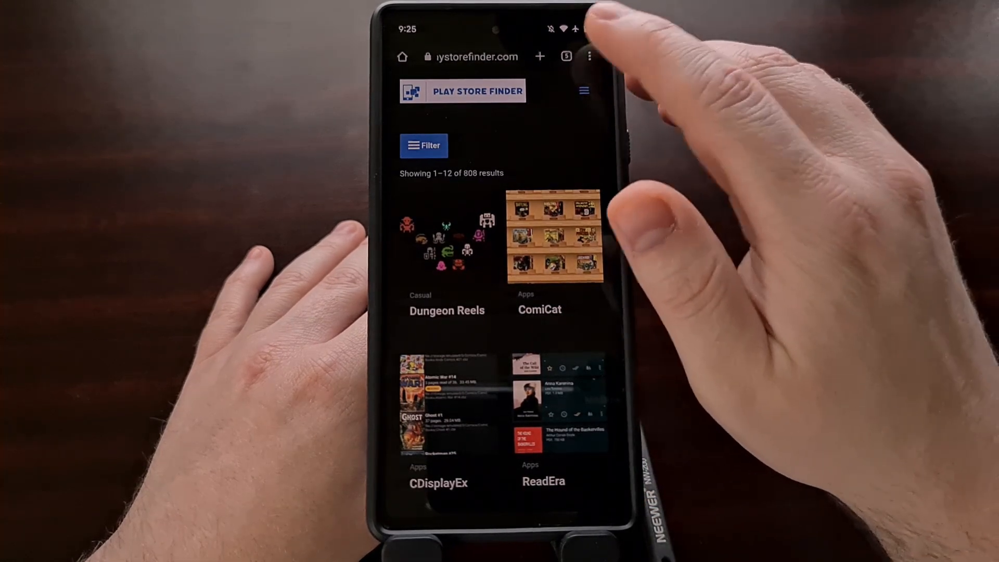
pyautogui.click(589, 57)
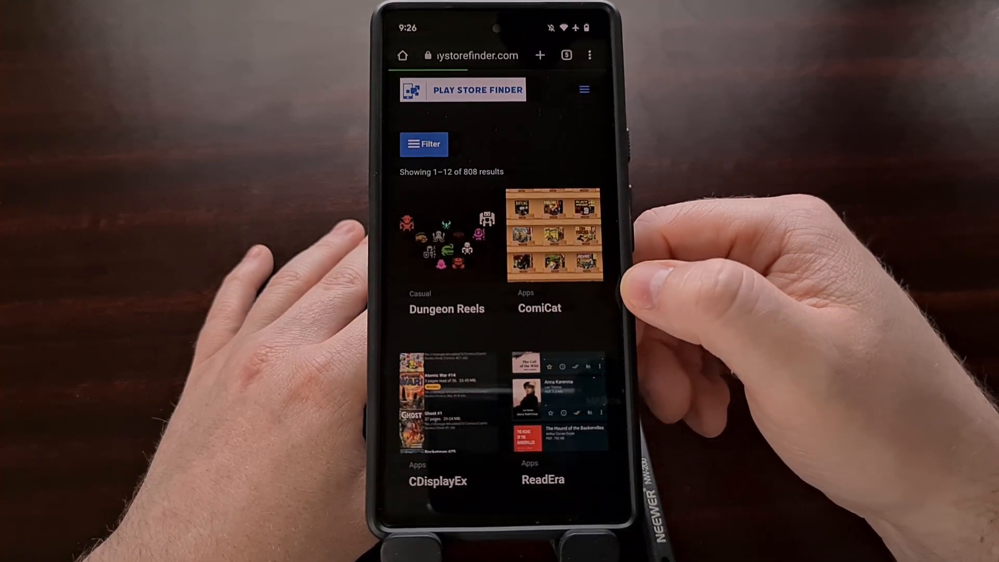
# Open the ComiCat listing, browse it, and untick Dark theme in the menu.
pyautogui.click(538, 236)
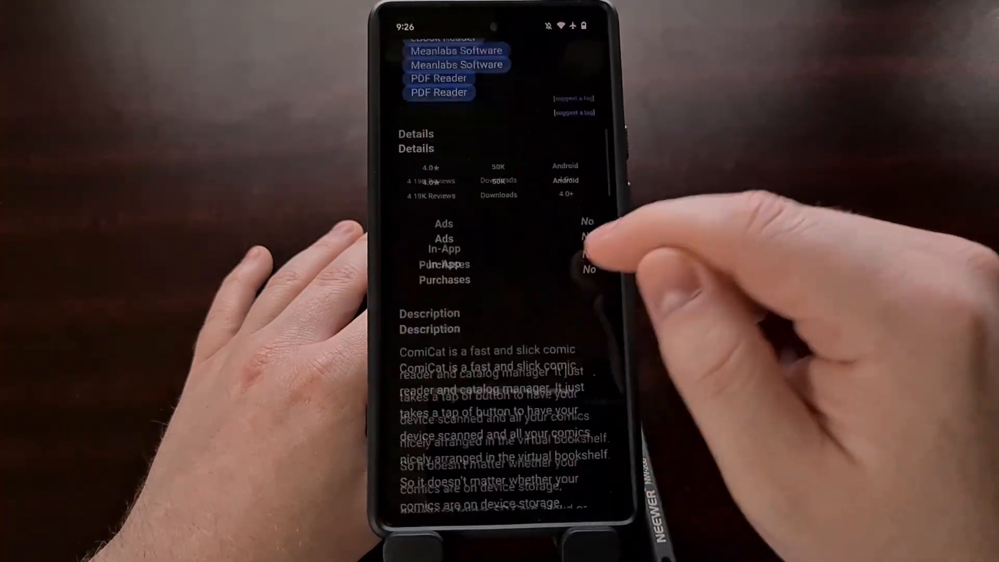
pyautogui.scroll(3)
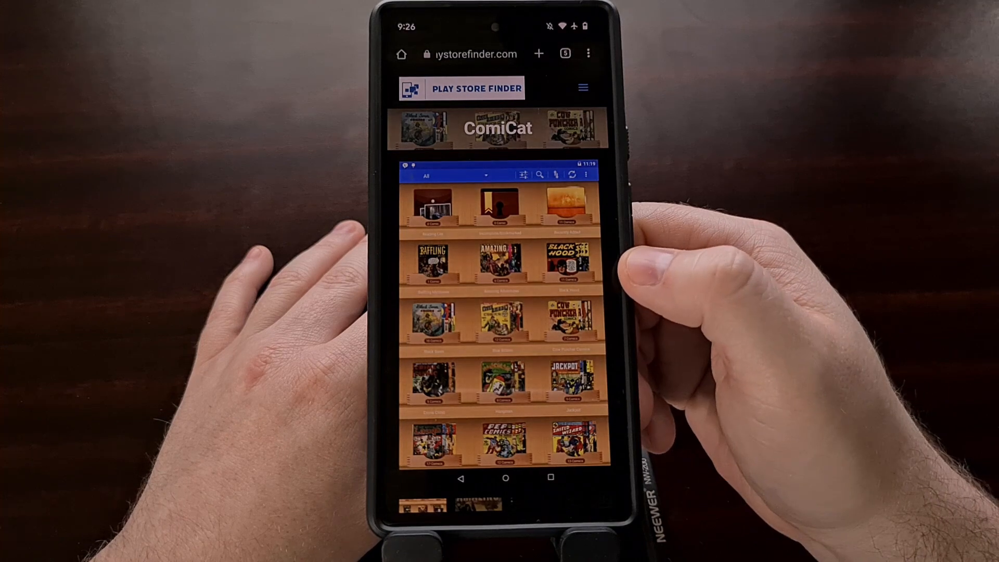
pyautogui.moveTo(688, 287)
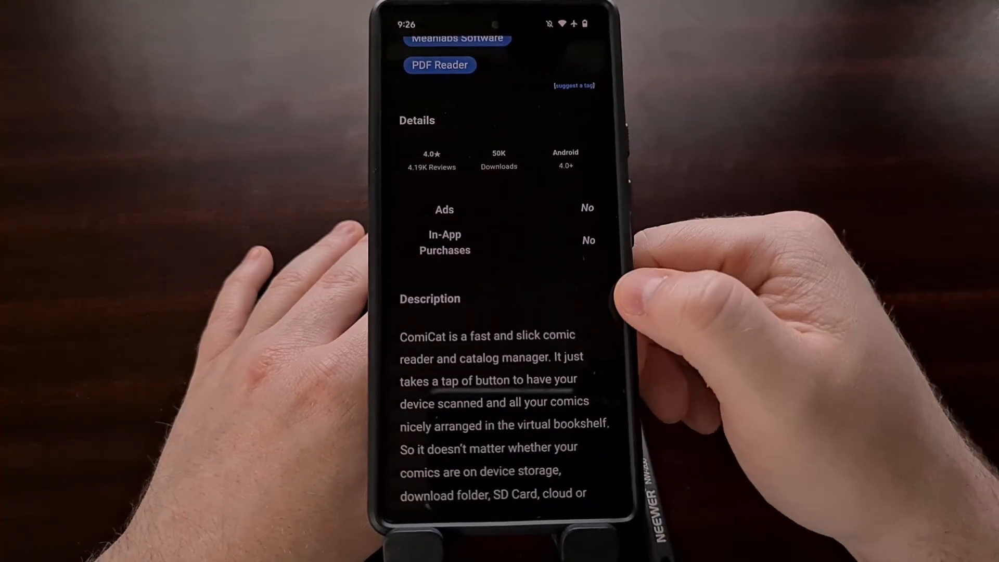
pyautogui.scroll(3)
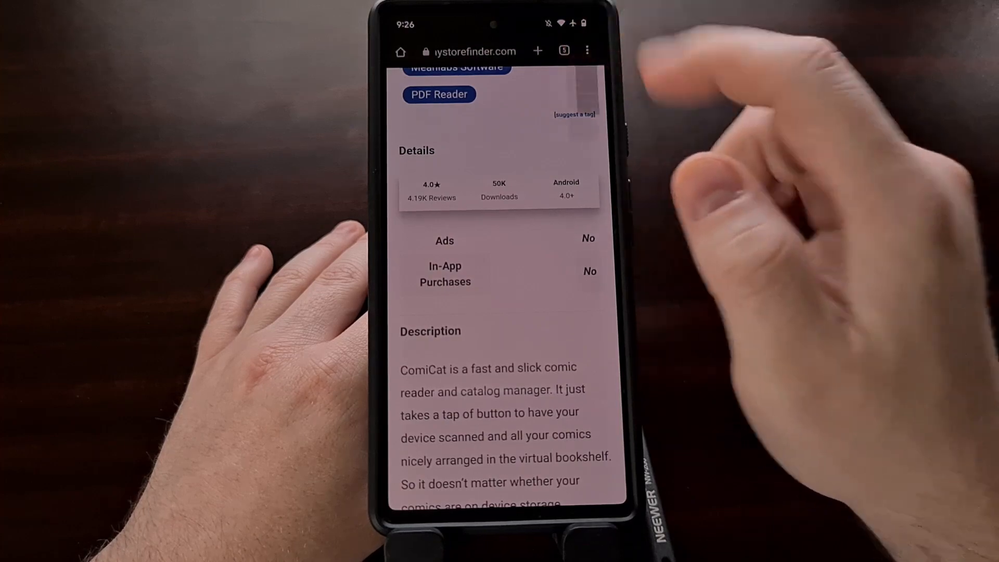
pyautogui.click(587, 51)
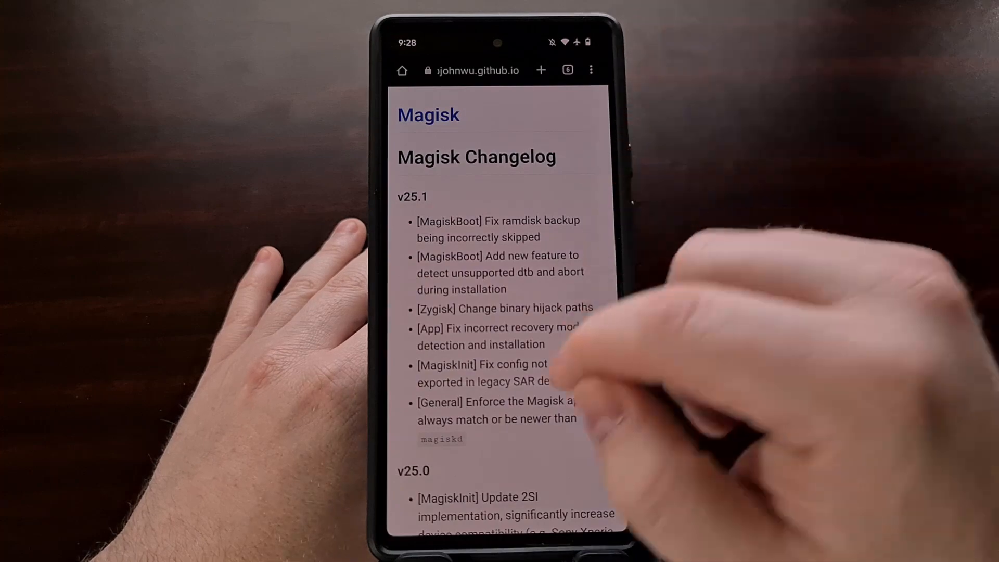
# Scroll through the dark-themed Magisk changelog page.
pyautogui.scroll(-3)
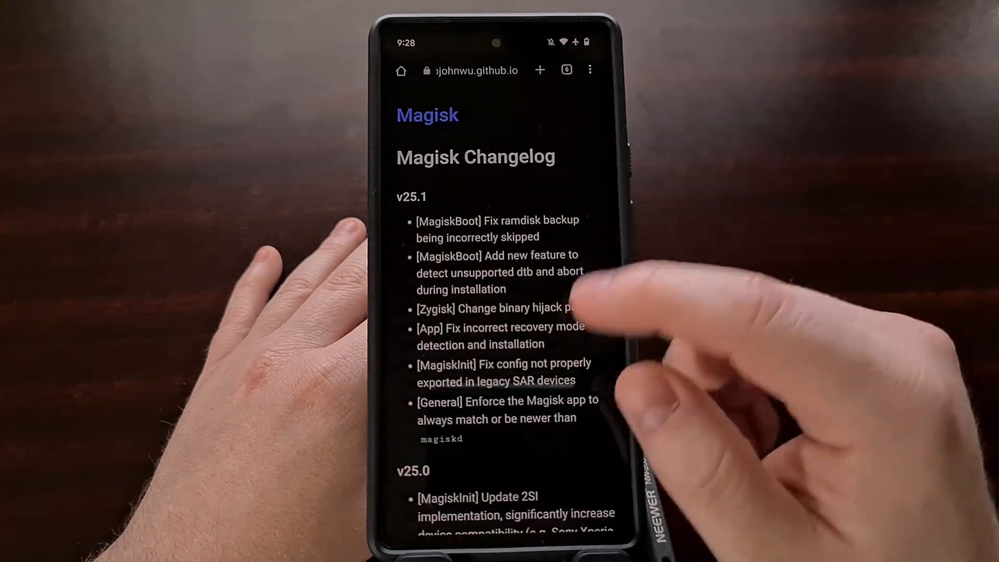
pyautogui.scroll(-3)
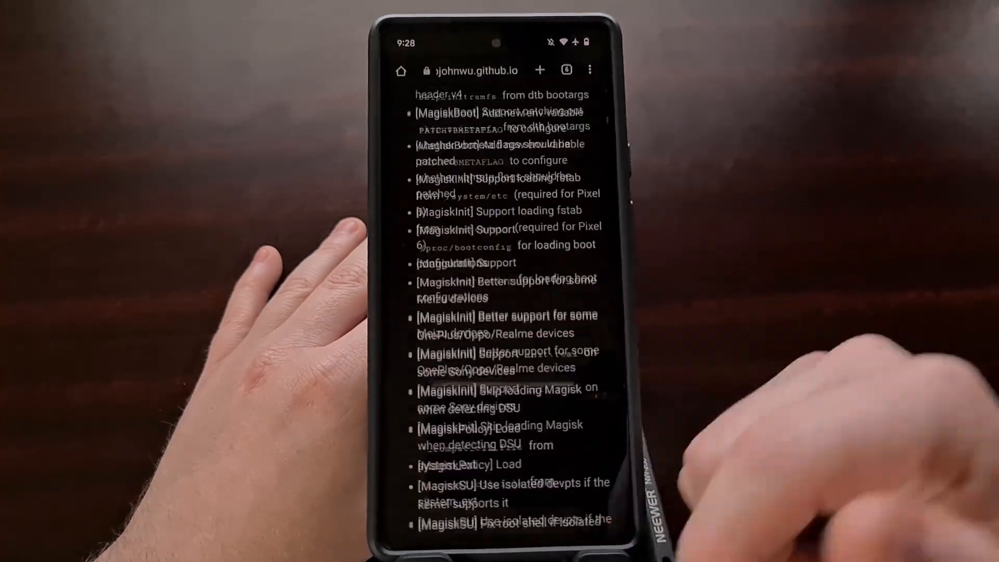
pyautogui.scroll(3)
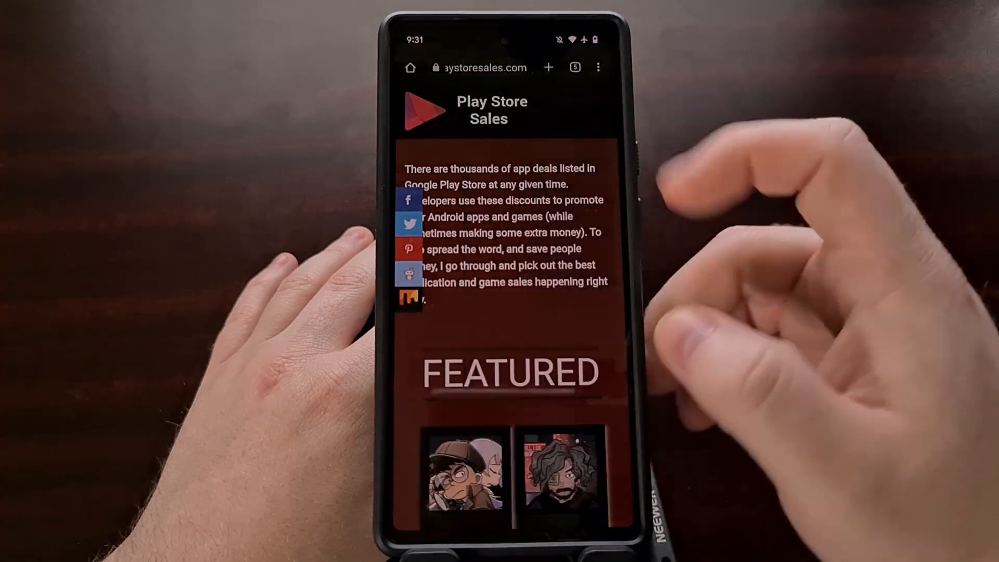
# Find FEATURED on Play Store Sales and open the Argo's Choice deal.
pyautogui.scroll(3)
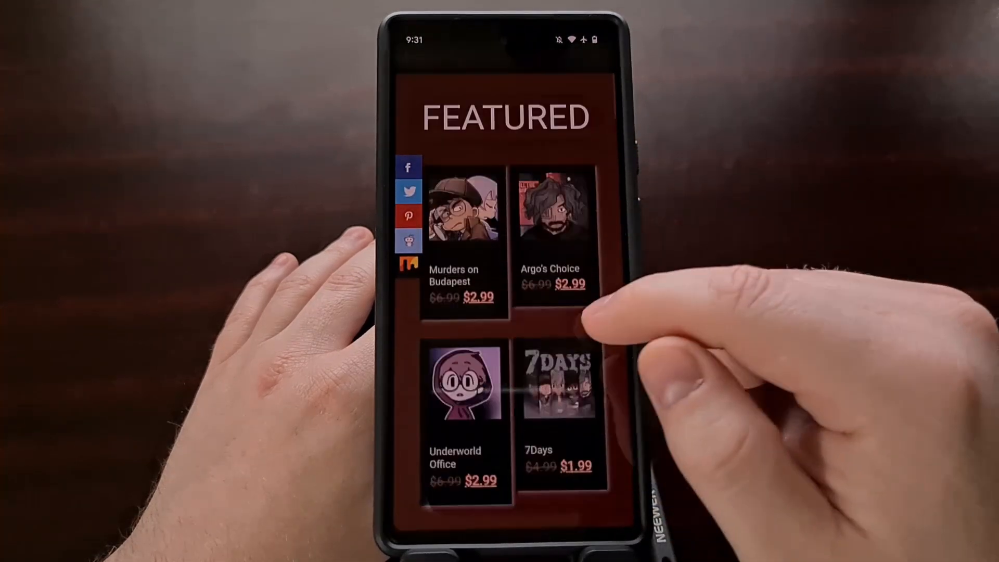
pyautogui.scroll(-3)
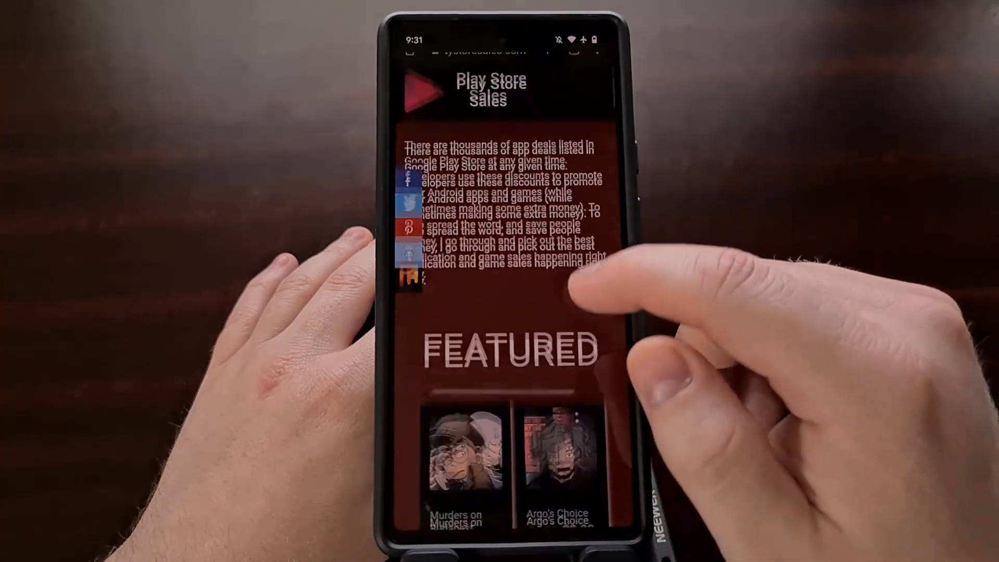
pyautogui.scroll(3)
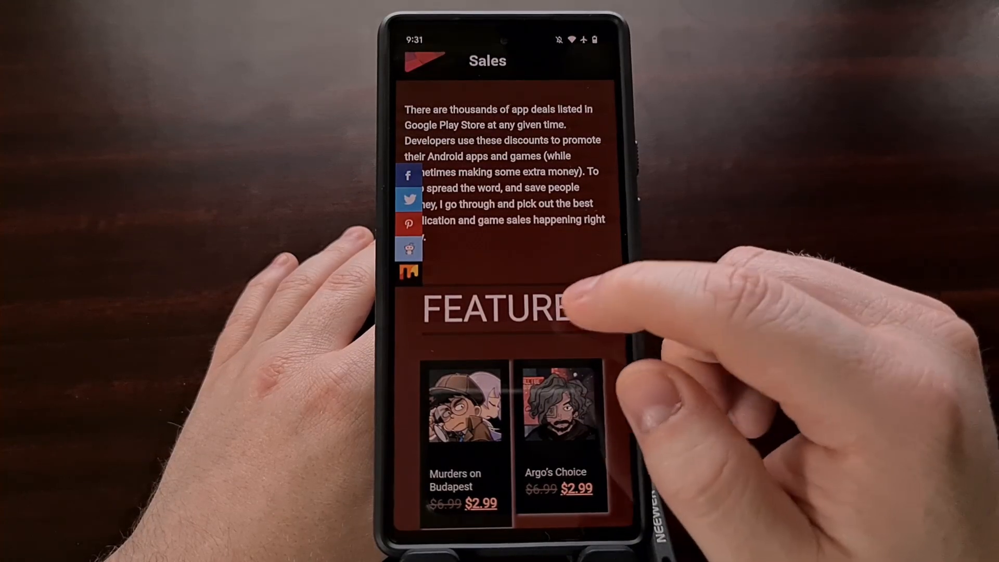
pyautogui.scroll(3)
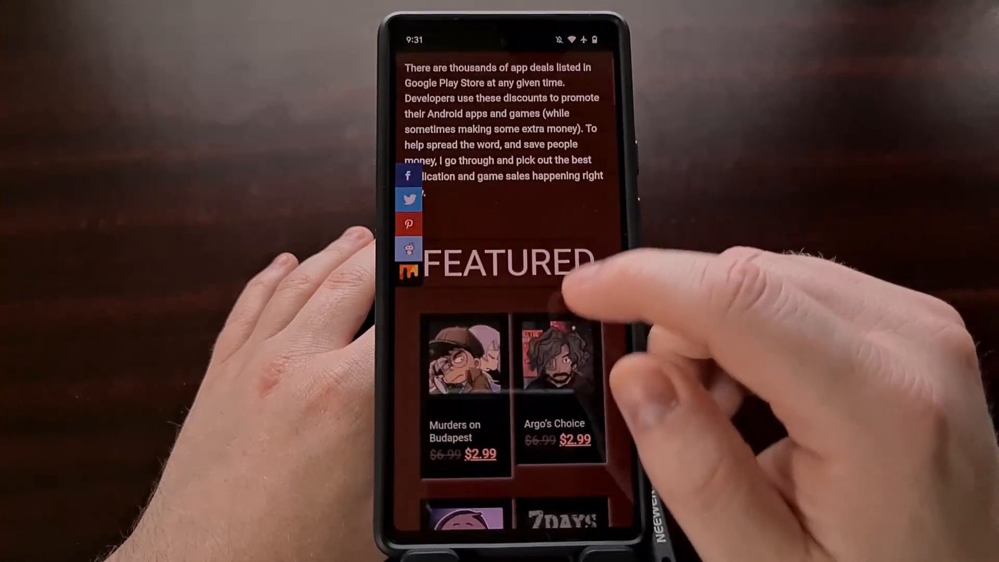
pyautogui.click(560, 357)
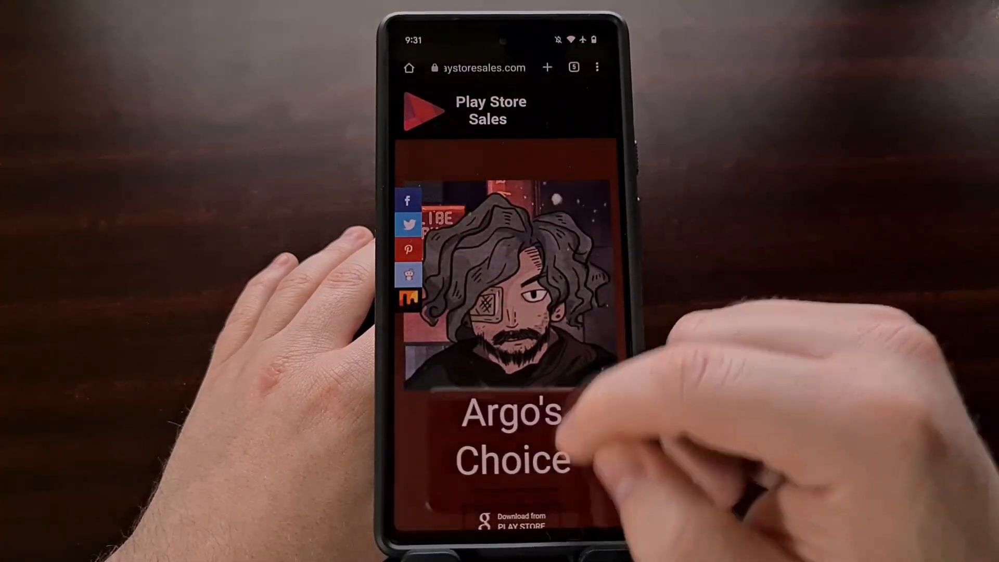
pyautogui.scroll(-3)
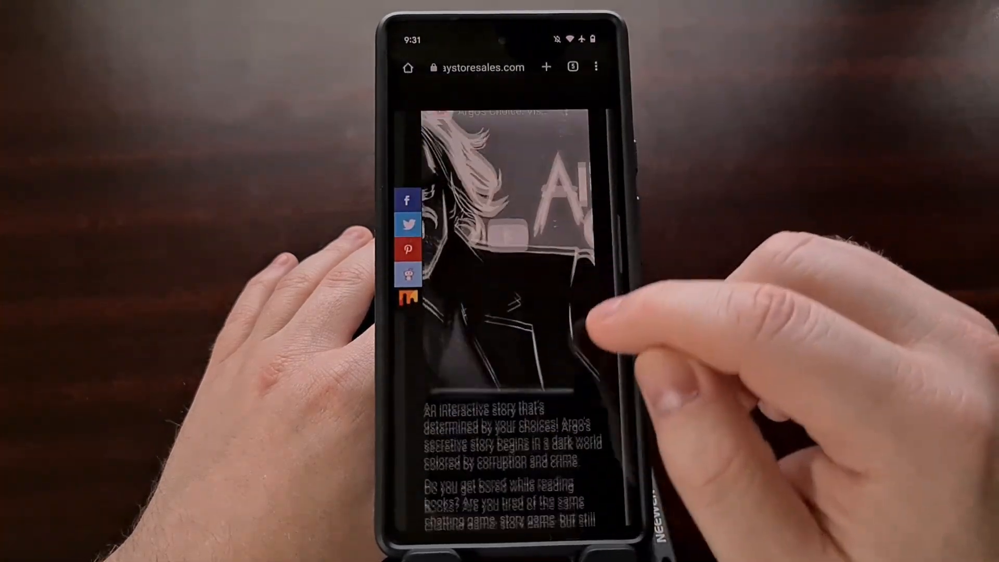
pyautogui.scroll(-3)
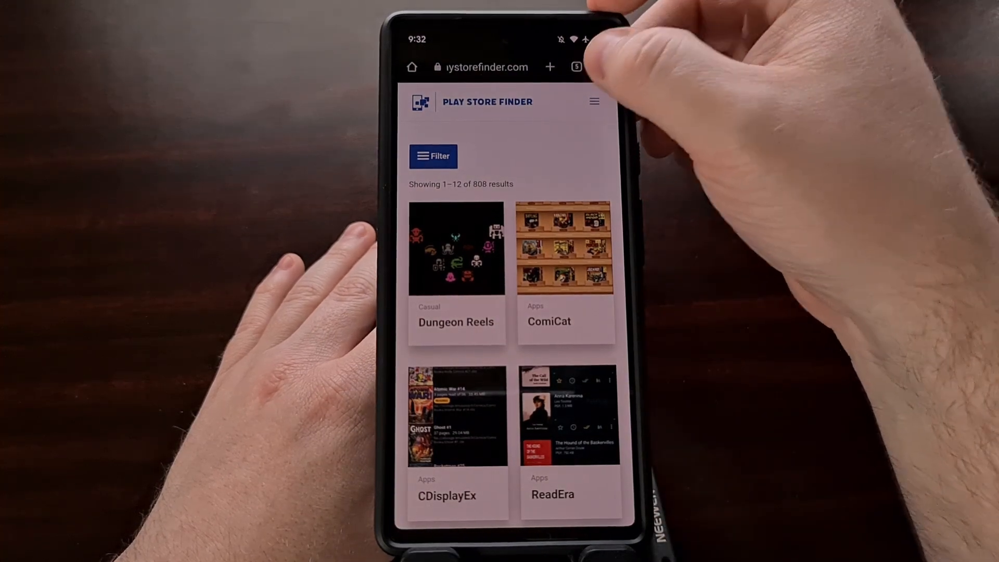
# Scroll through the dark-themed Play Store Finder results.
pyautogui.scroll(-3)
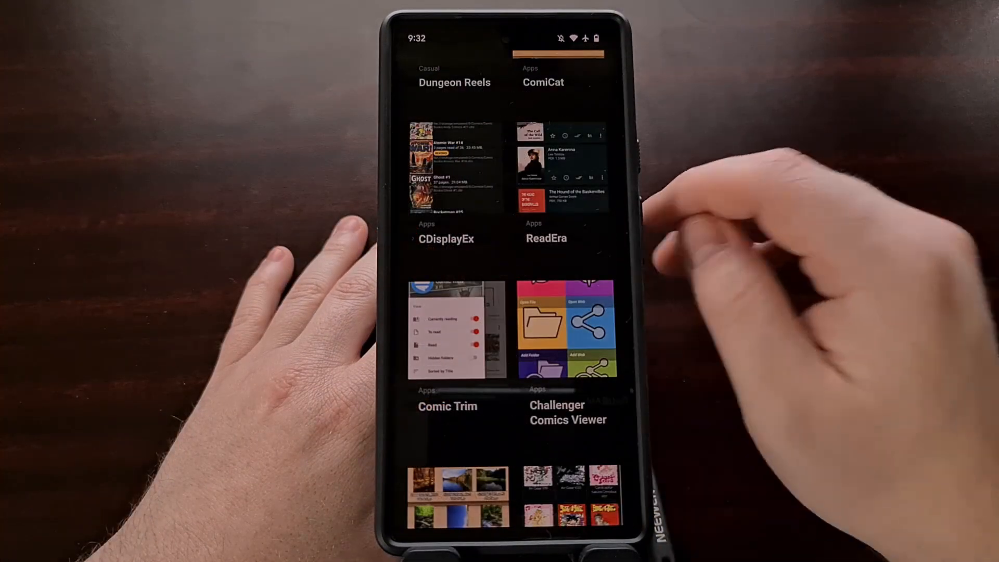
pyautogui.scroll(3)
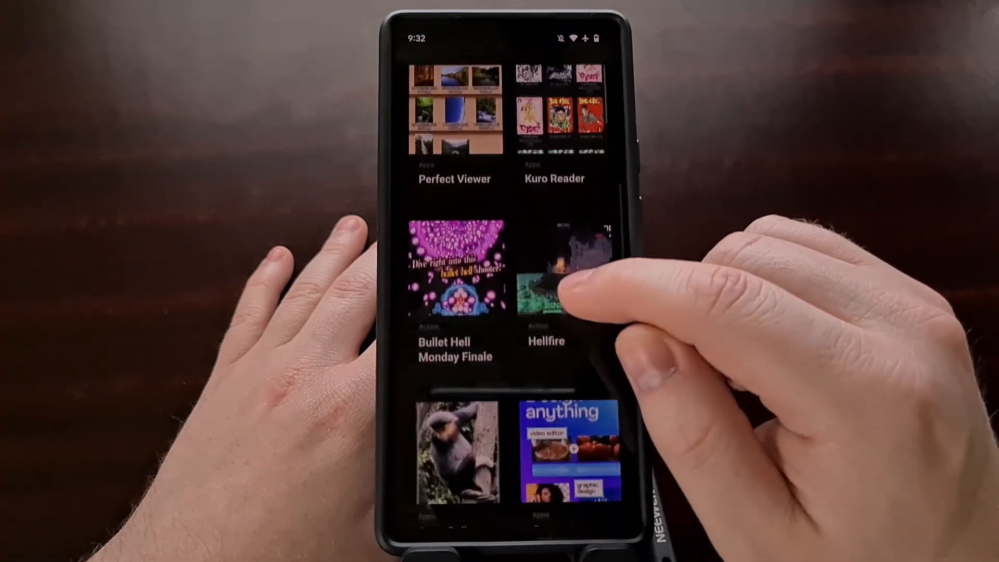